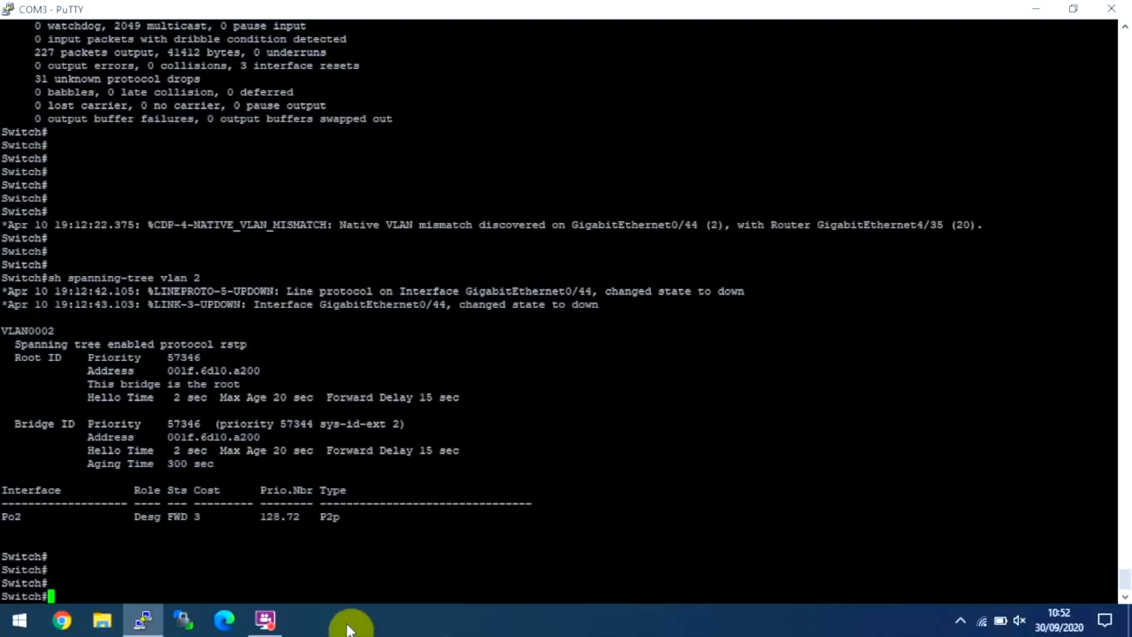
mouse_move(368, 560)
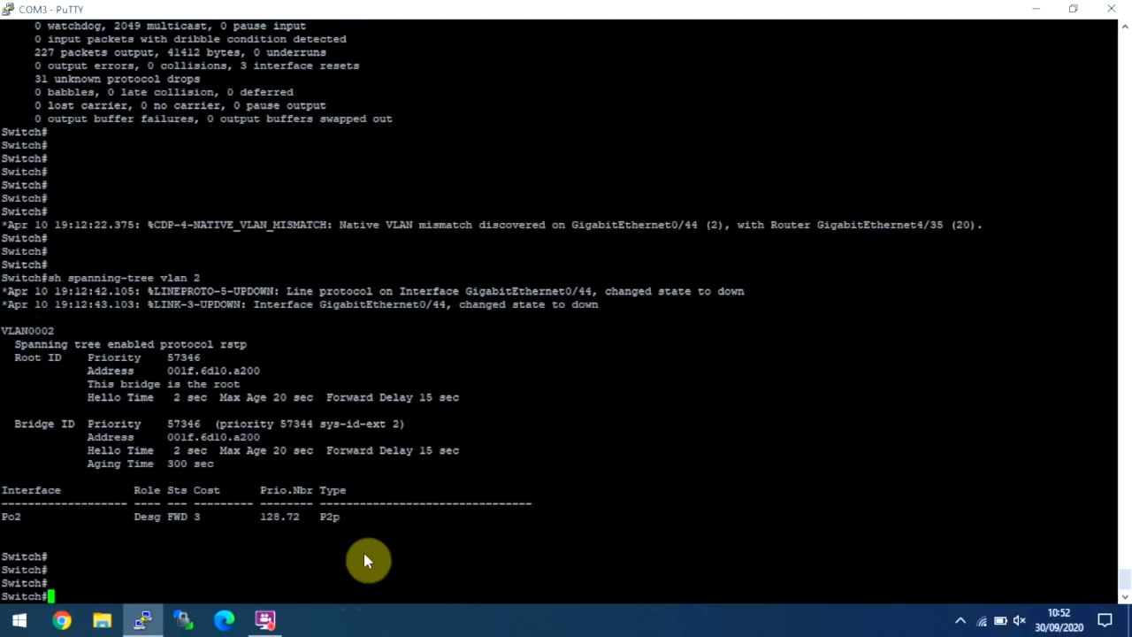